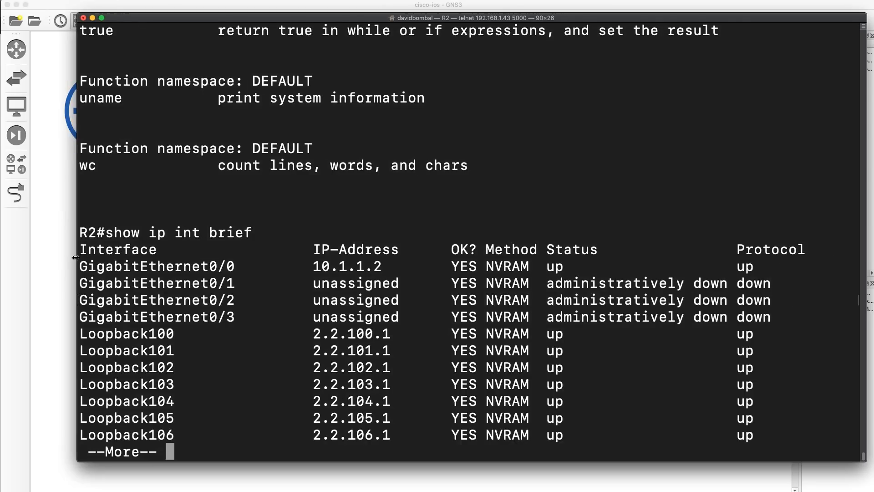
Page the show ip int brief output to the end through Loopback120 and return to an empty R2# prompt
drag(111, 232, 252, 233)
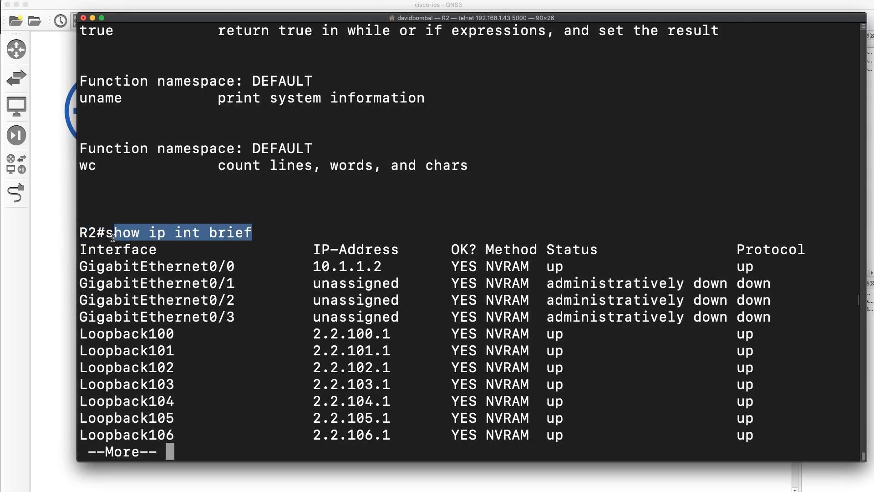
key(space)
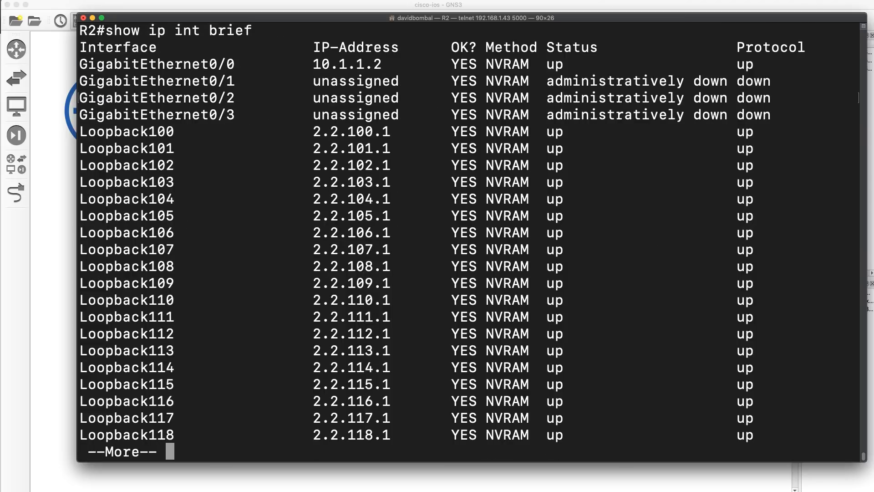
key(space)
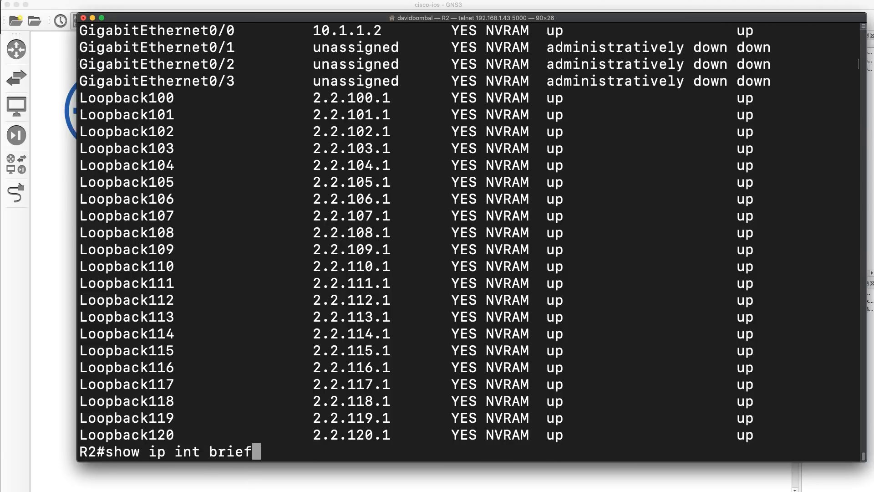
key(Enter)
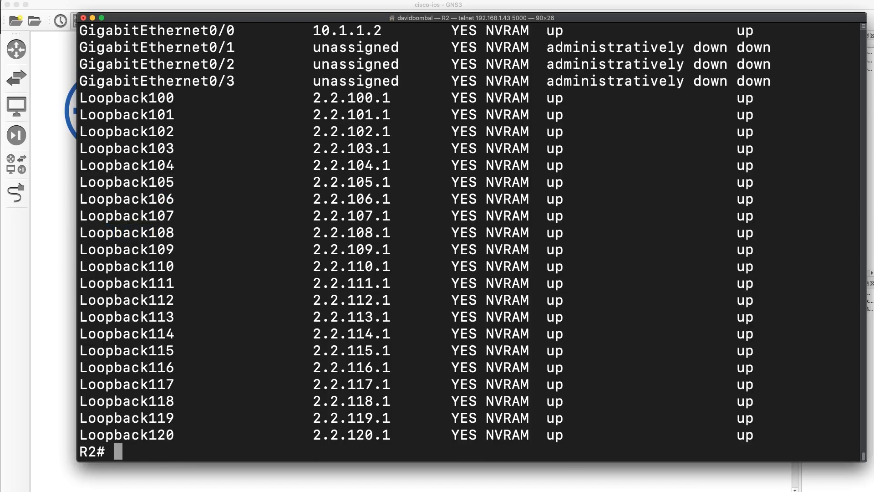
Run show ip int brief | grep up so only Gi0/0 and Loopbacks 100–120 appear, hiding the down GigabitEthernet rows
text(show ip int brief)
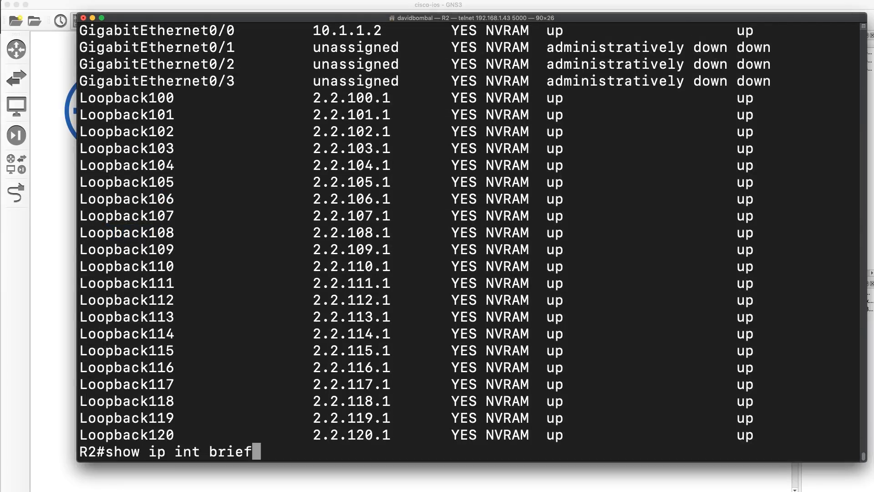
text(| grep)
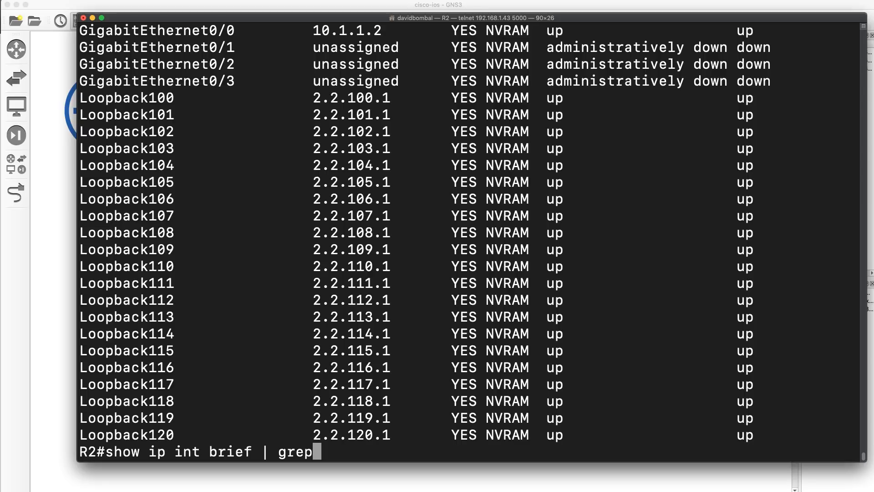
text(up)
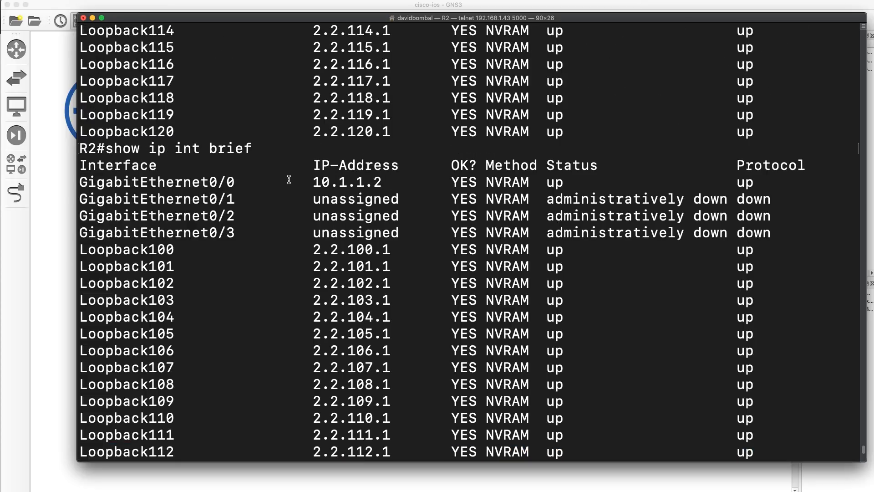
drag(110, 149, 251, 148)
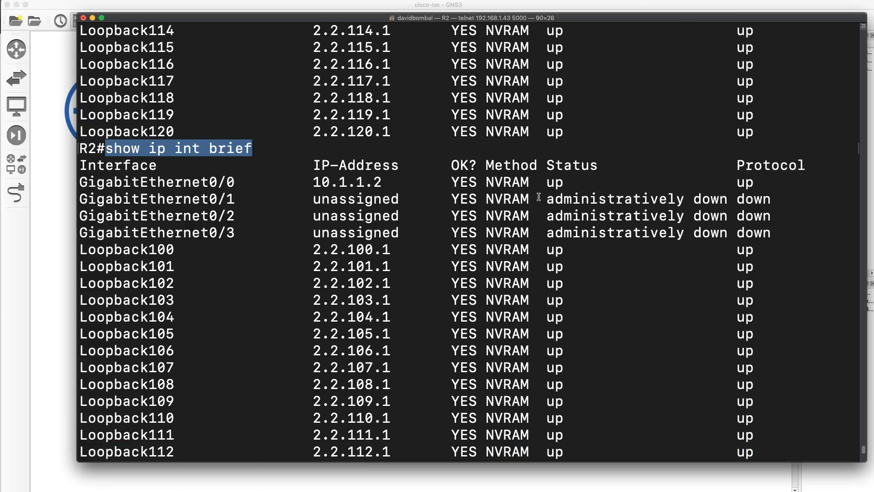
drag(538, 198, 798, 233)
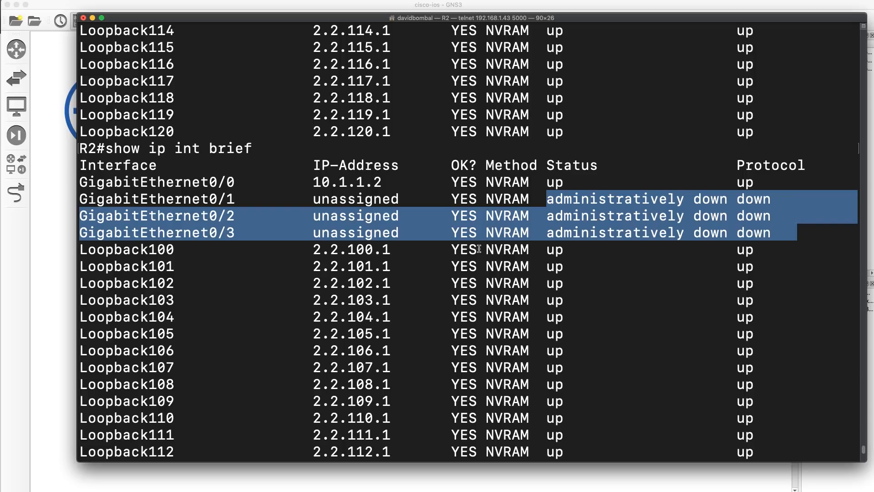
text(show ip int brief | grep up)
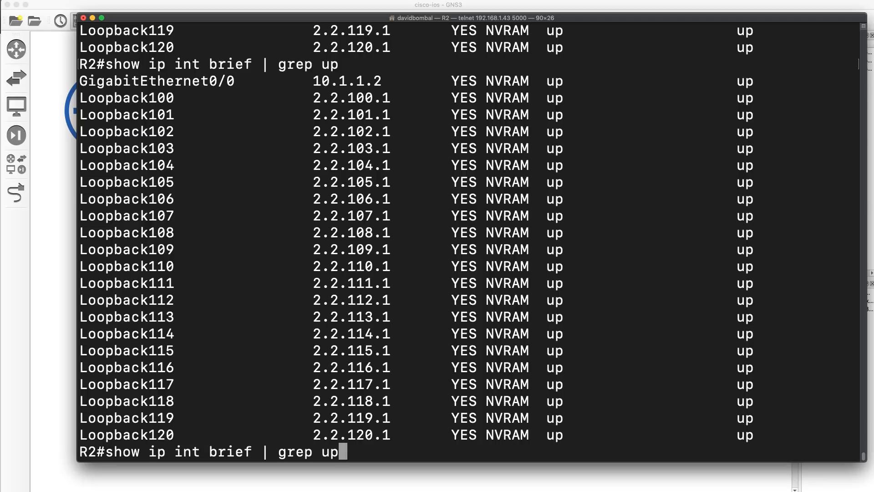
Add grep -v back to drop loopbacks: with grep up only Gi0/0 remains, alone the four GigabitEthernet interfaces
text(| grep -v back)
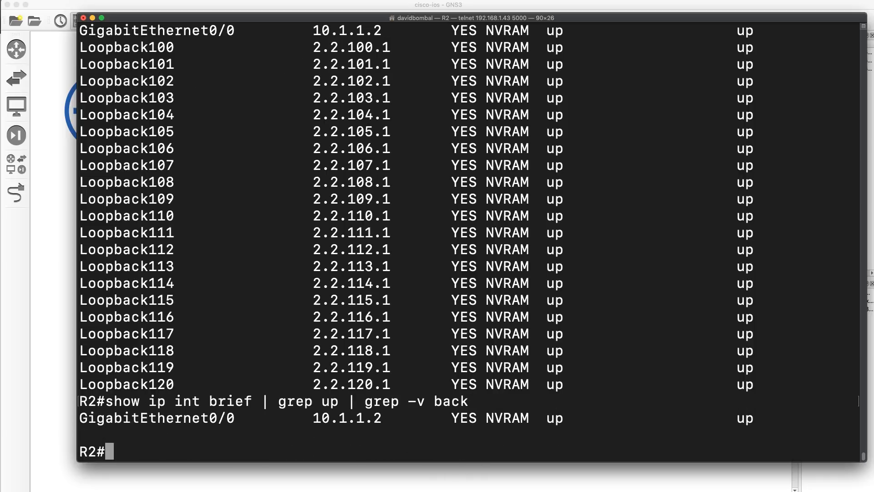
double_click(292, 401)
text(show ip int brief | grep -v back)
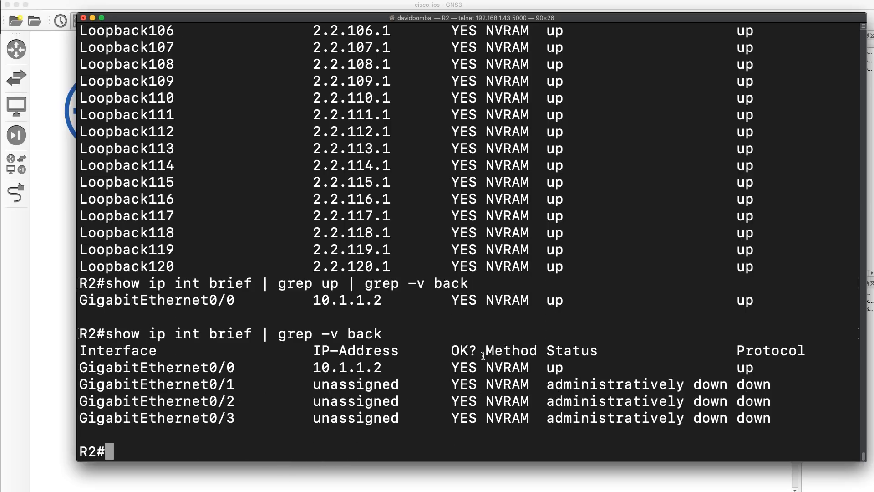
drag(309, 383, 774, 417)
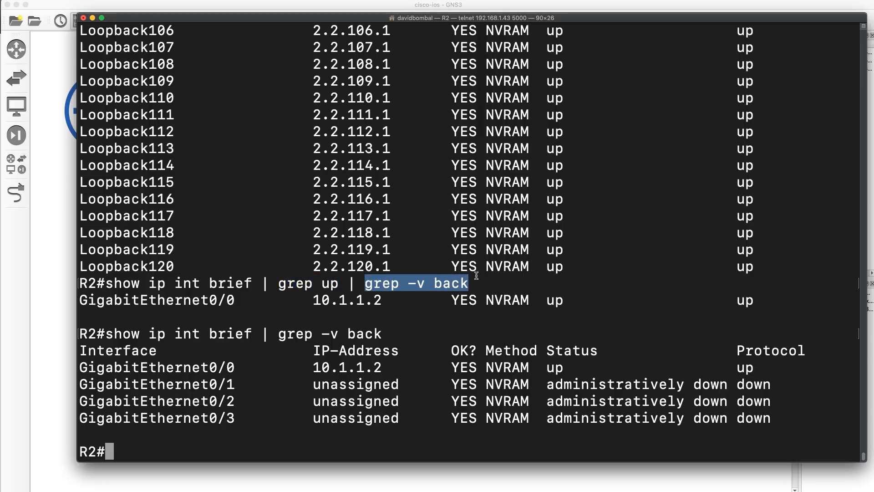
Compose show run | grep -b 0/0 | more to begin the running config at GigabitEthernet0/0
text(show r)
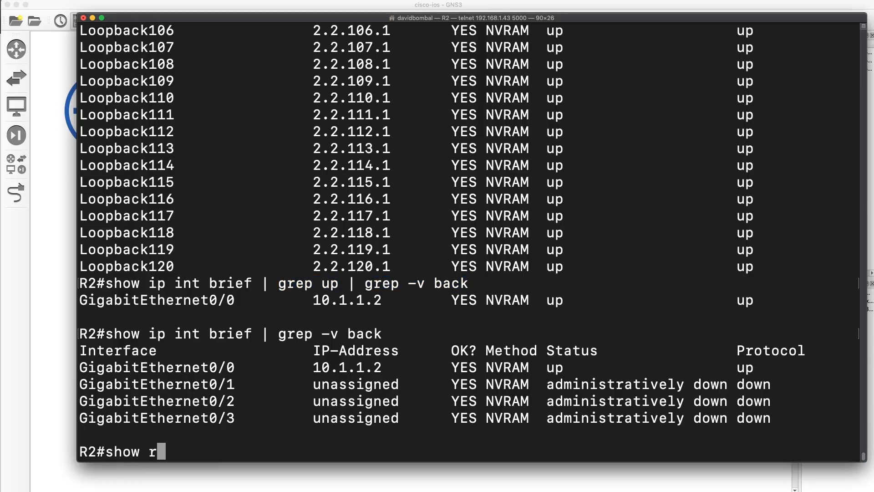
text(un)
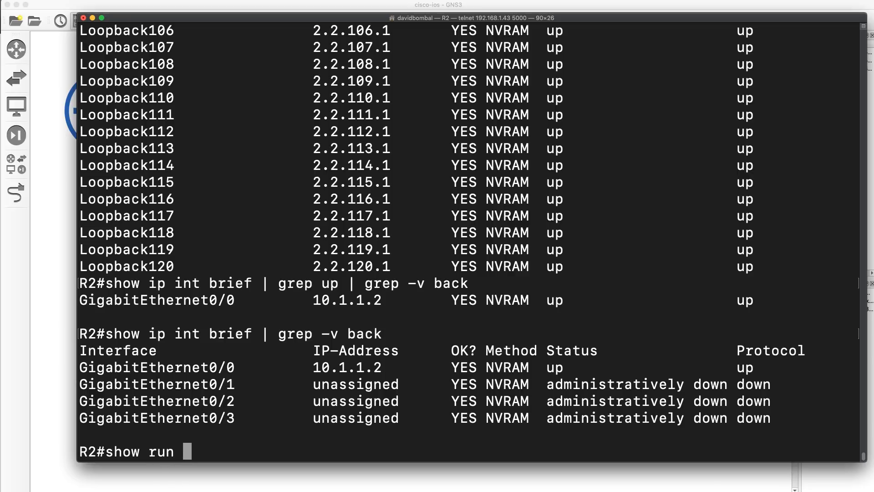
text(|)
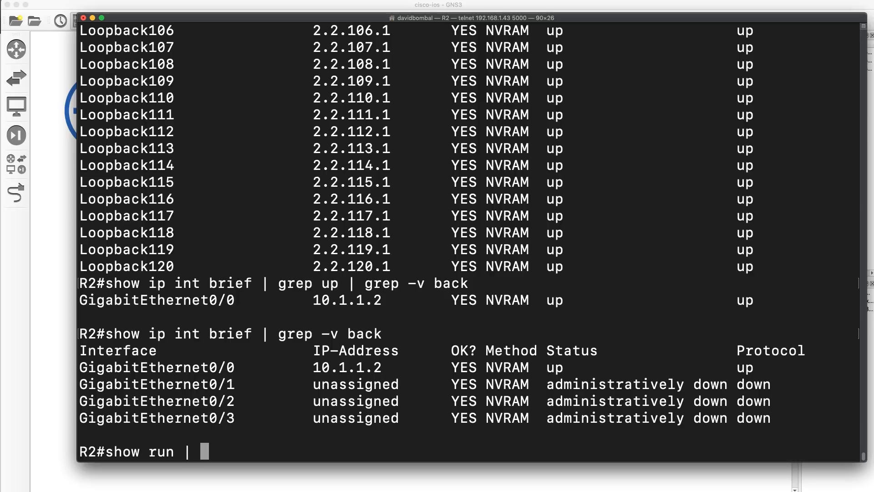
text(grep)
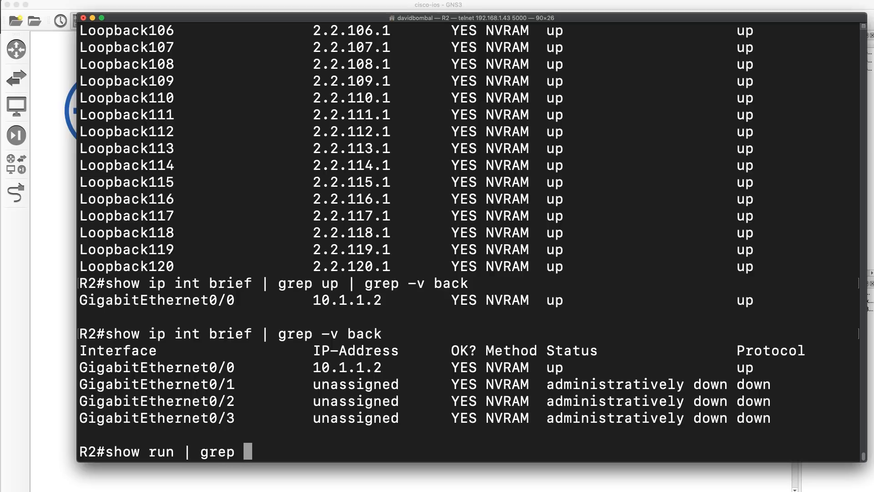
text(-b 0)
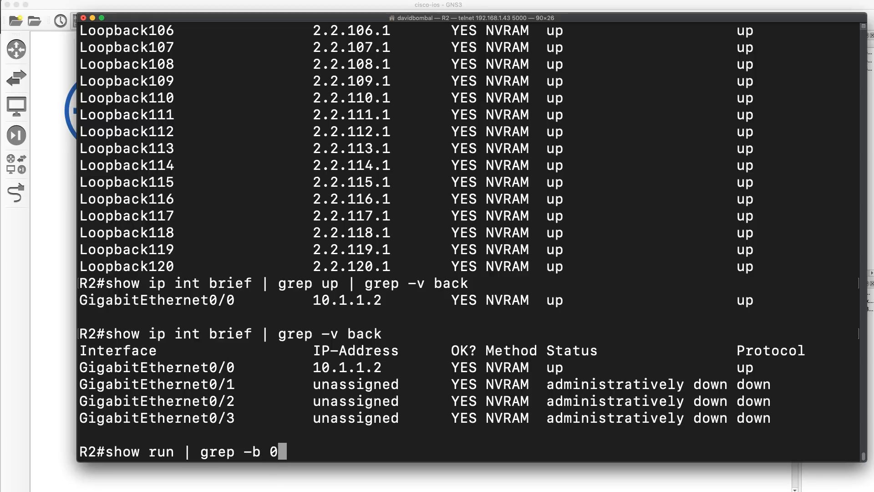
text(/0)
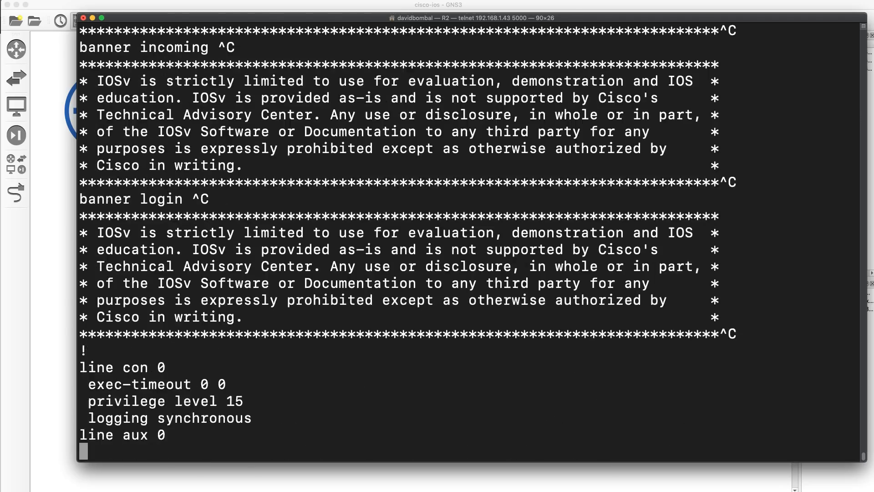
text(show run | grep -b 0/0)
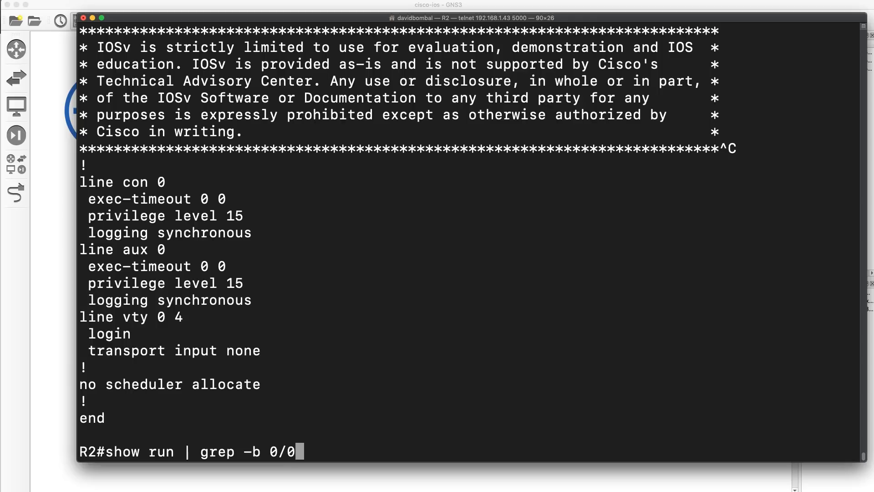
text(| more)
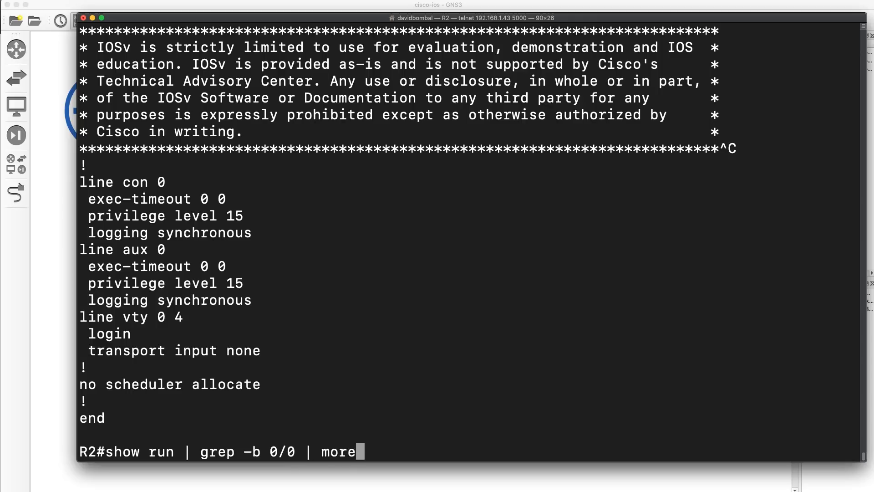
mouse_move(460, 262)
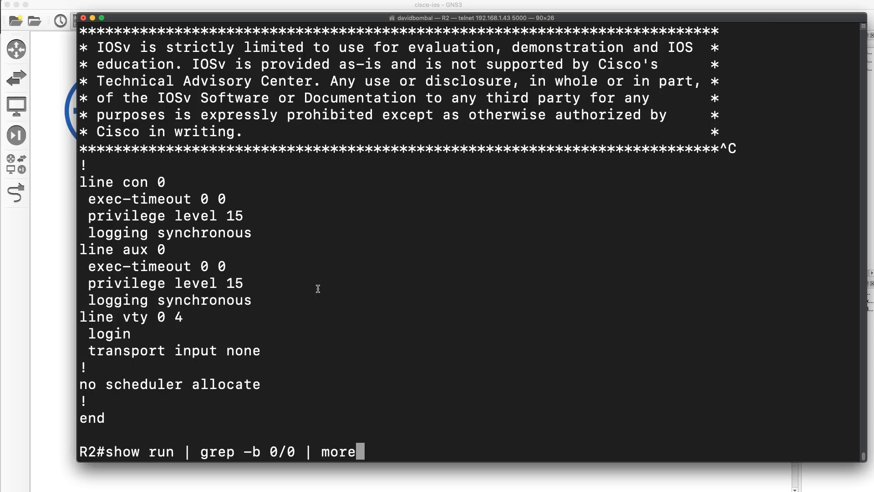
Run the command, page once through the config, then quit paging back to the R2# prompt
key(Enter)
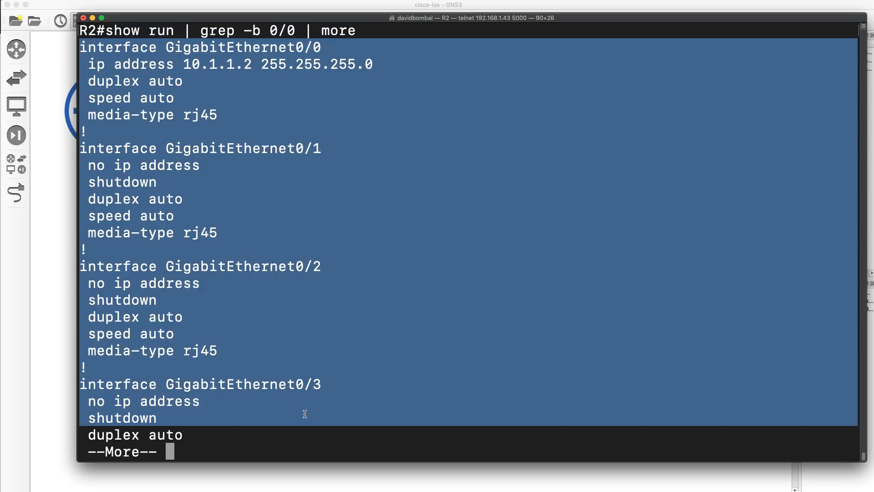
key(space)
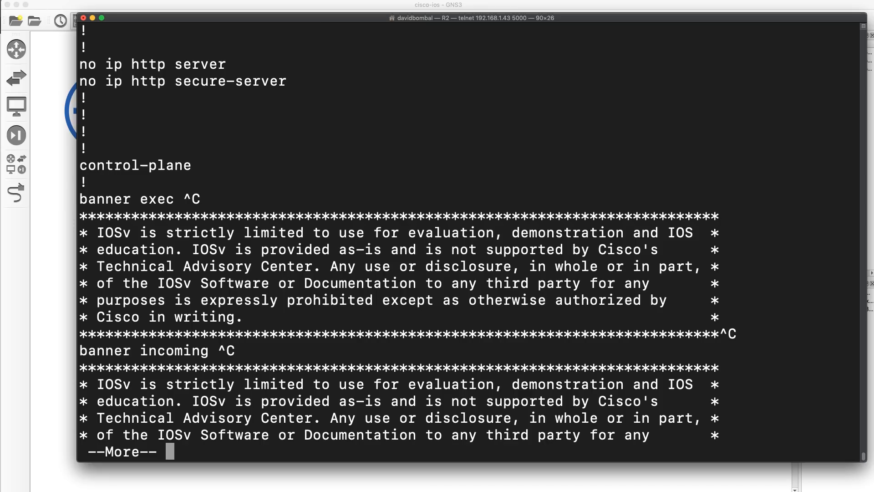
key(space)
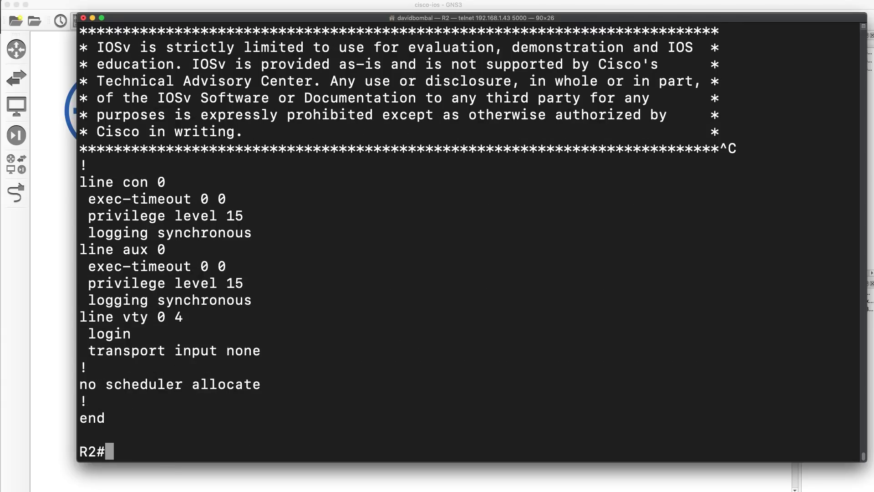
Run show run | grep -b 0/0 | grep -u router to show config from GigabitEthernet0/0 up to the router sections
text(show run | grep -b 0/0 | more)
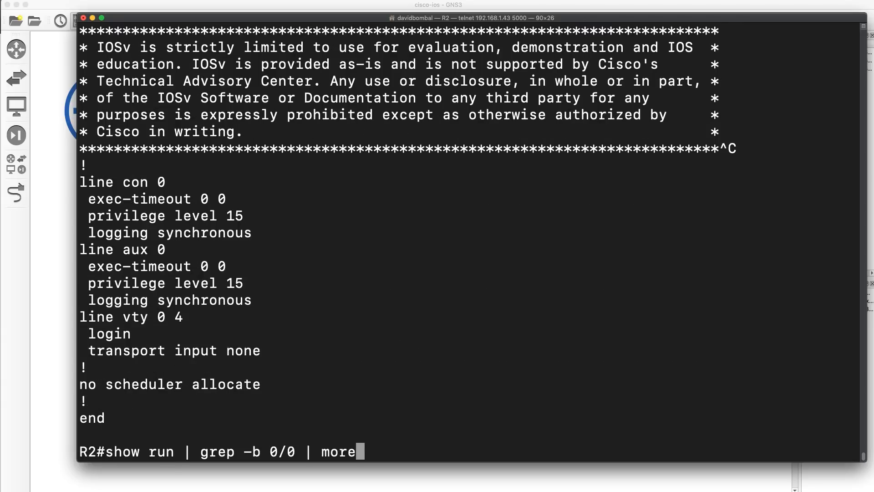
text(grep -)
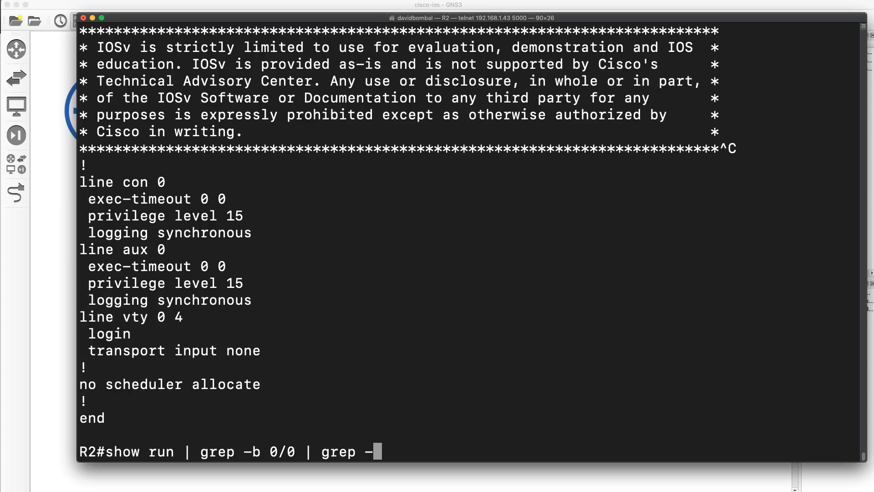
text(u ru)
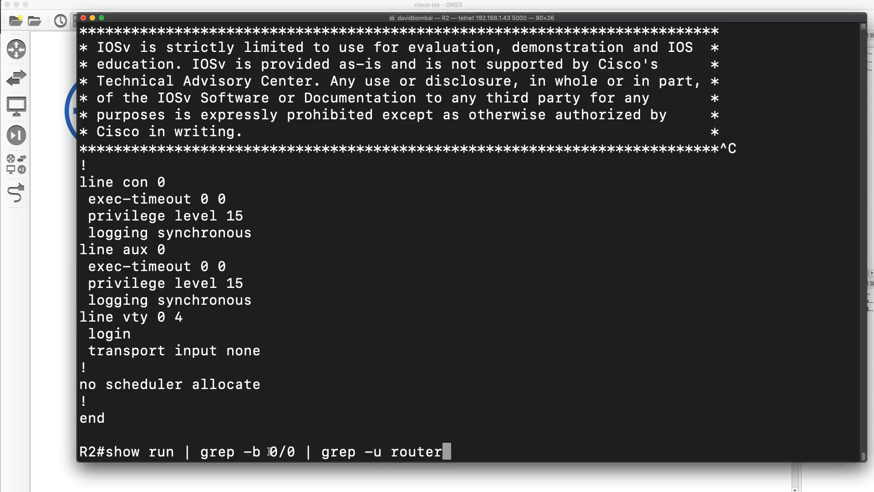
double_click(282, 450)
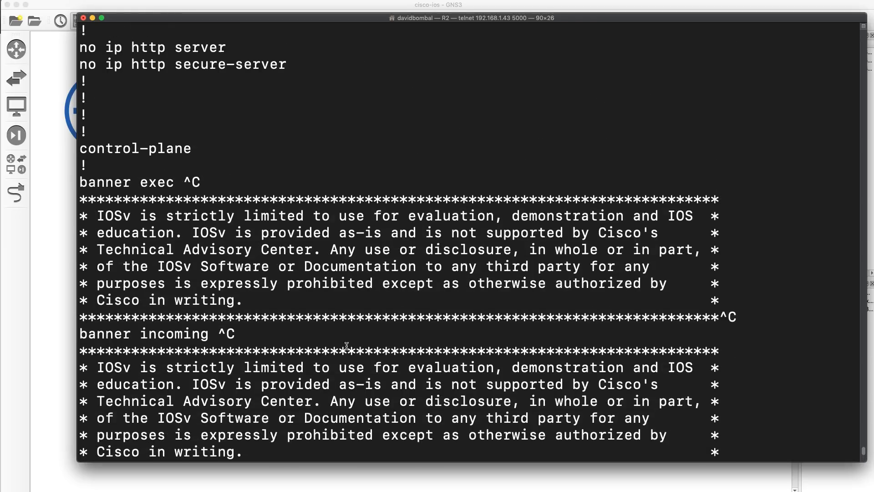
key(Return)
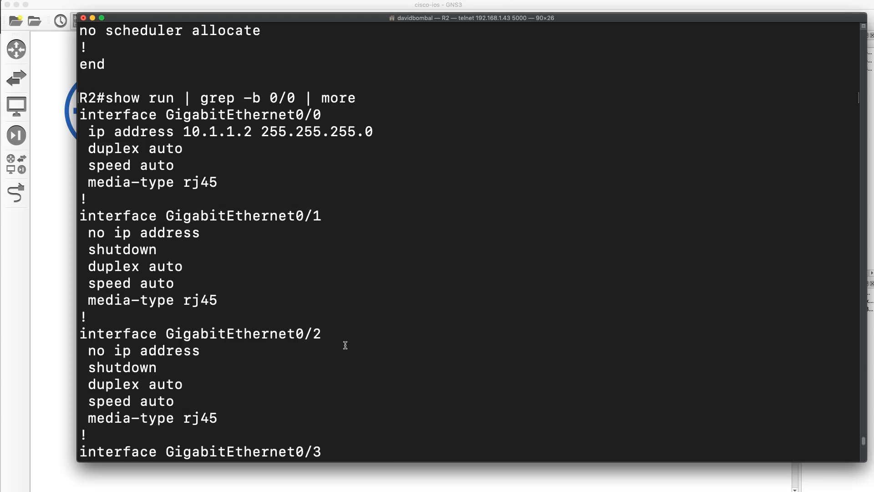
Highlight router eigrp 100 and the GigabitEthernet0/0 lines to explain where the begin-until filter stops
double_click(243, 132)
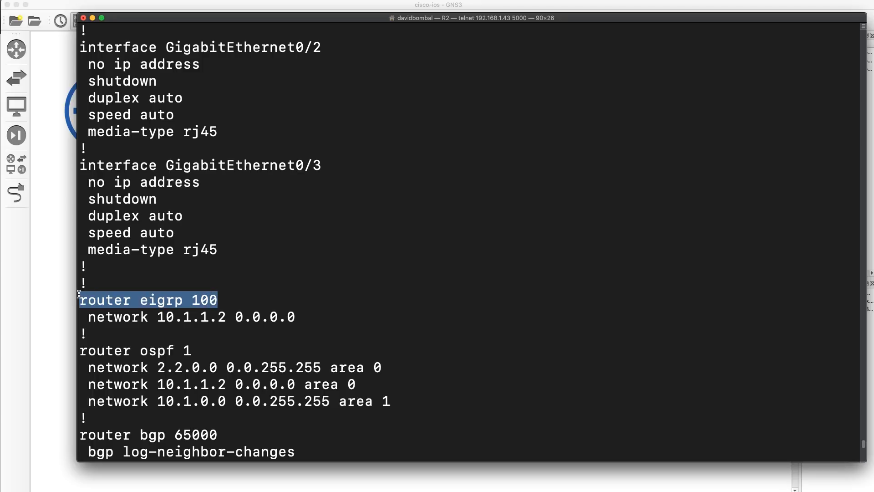
text(show run | grep -b 0/0 | grep -u router)
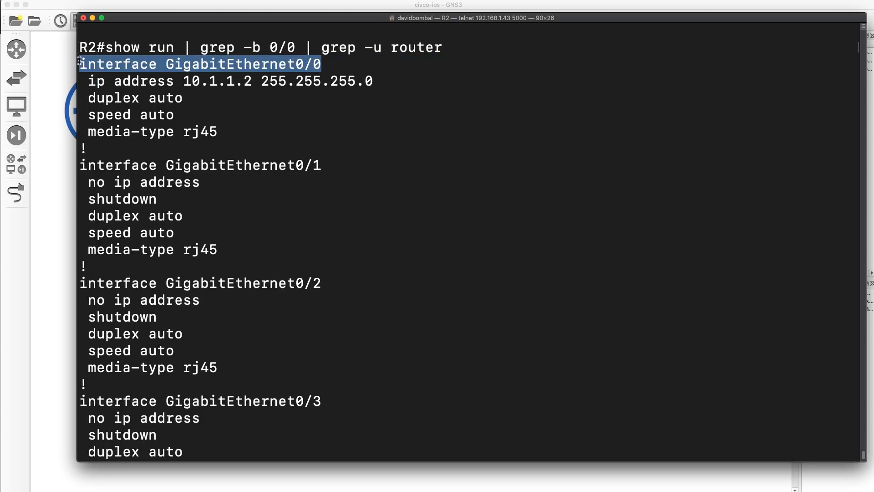
scroll(down, 3)
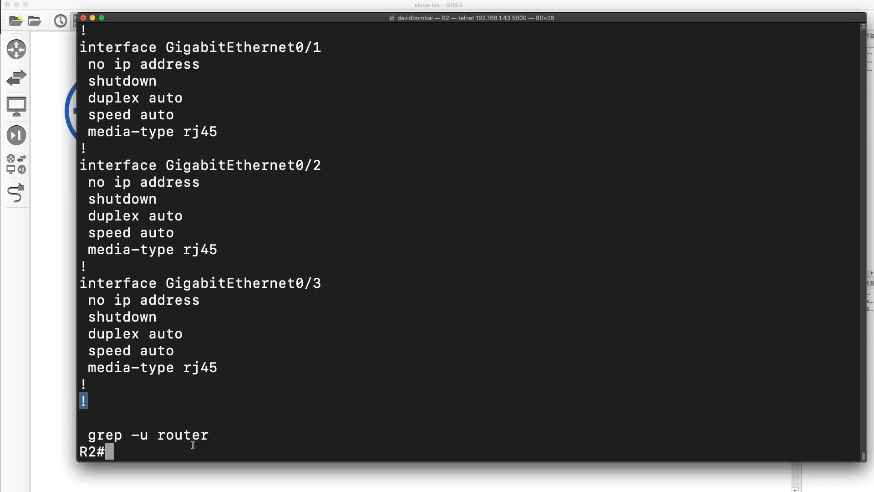
mouse_move(254, 457)
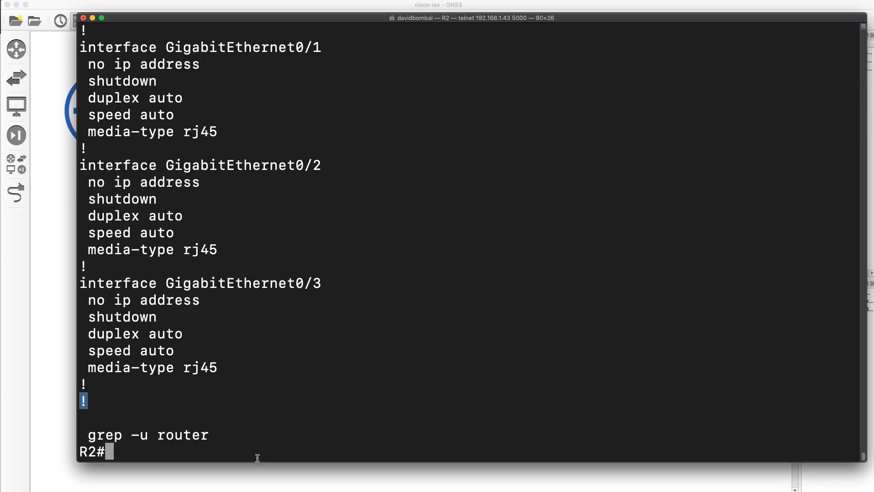
text(show run | grep -b 0/0 | grep -u router)
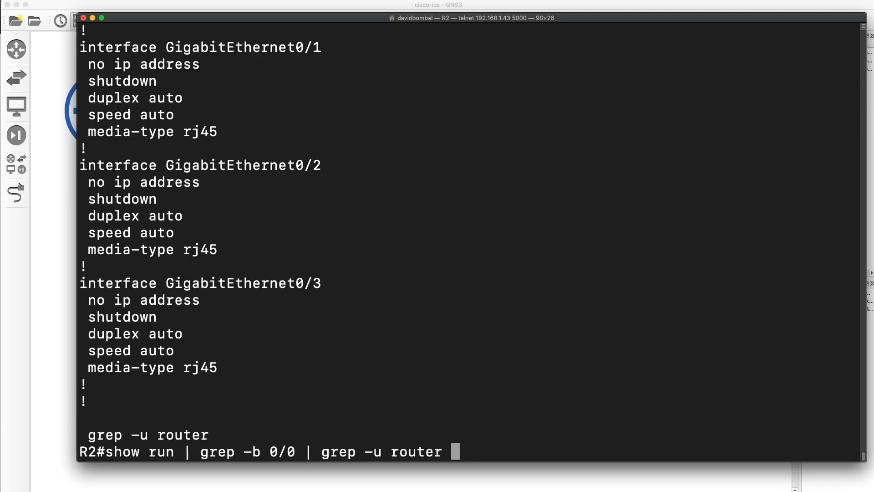
text(| more)
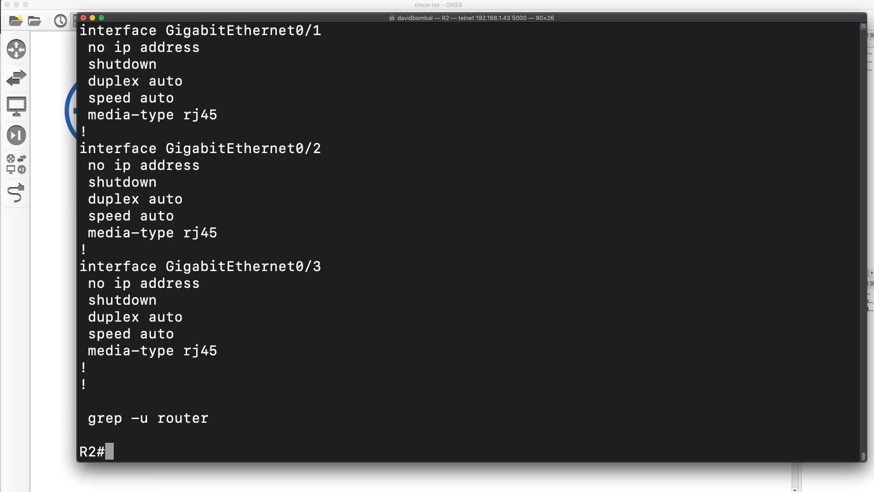
Run show run | section interface to list only interface sections from Loopback100 with their 2.2.x.1 addresses
text(show run |s)
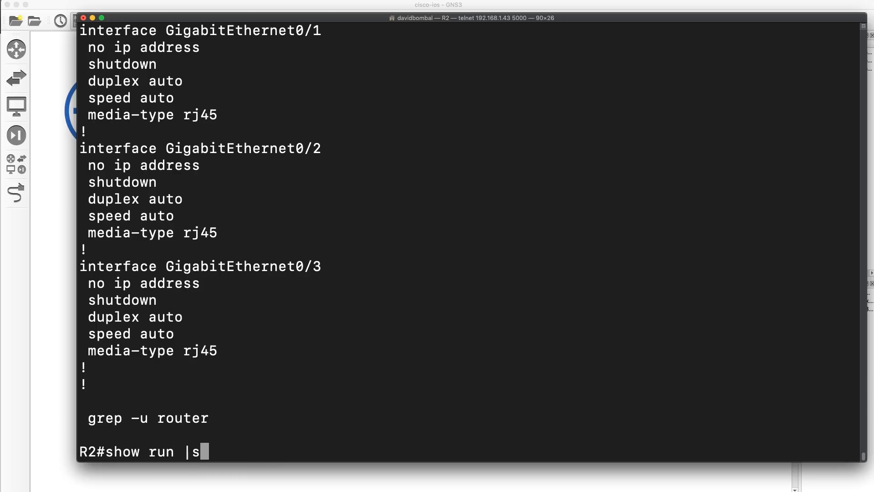
text(ection in)
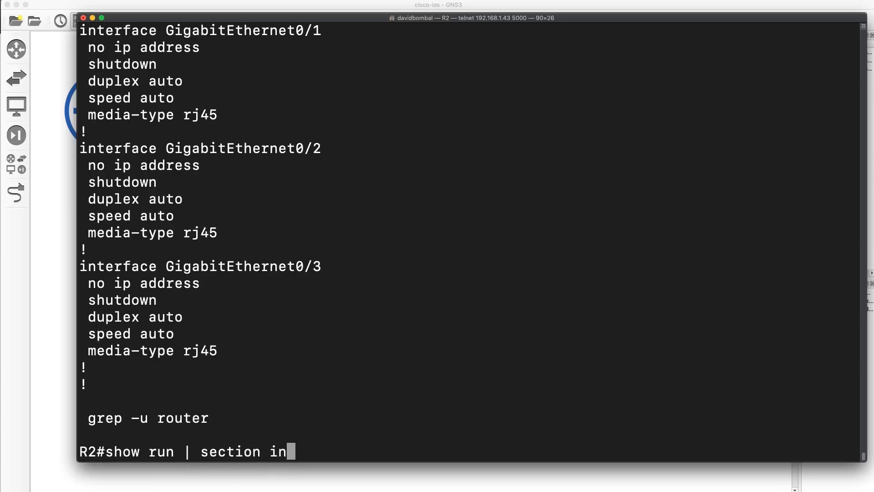
text(terc)
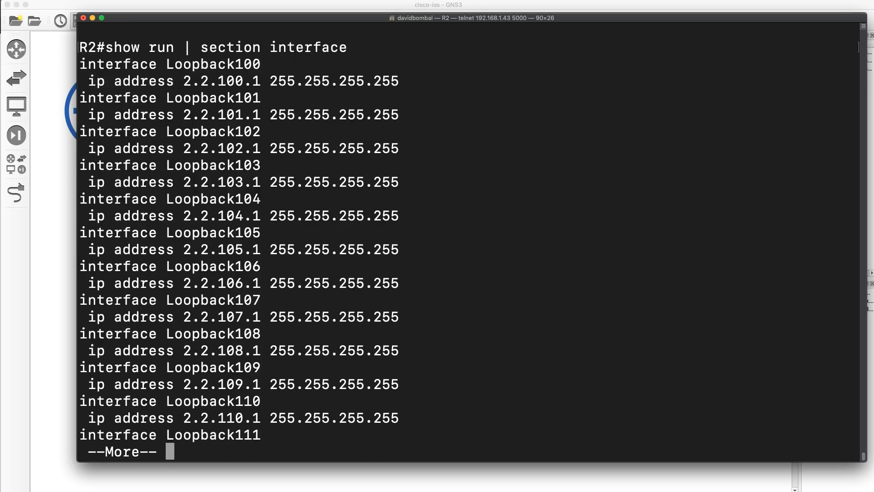
double_click(116, 65)
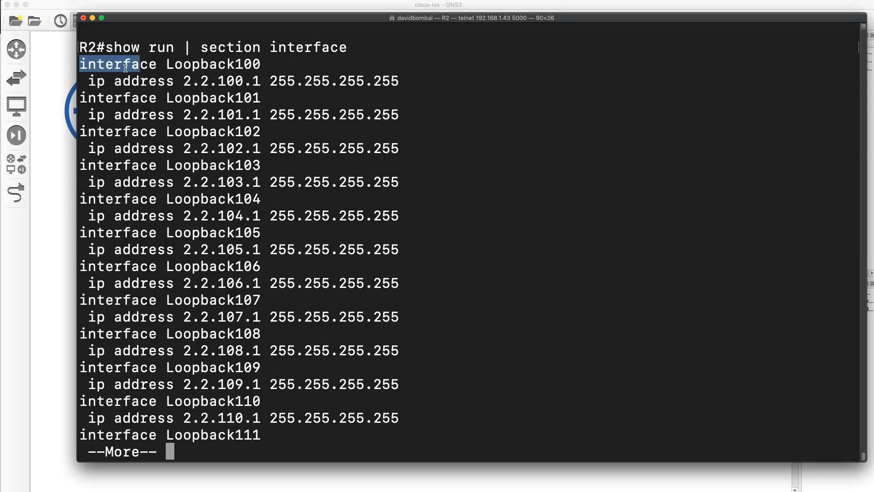